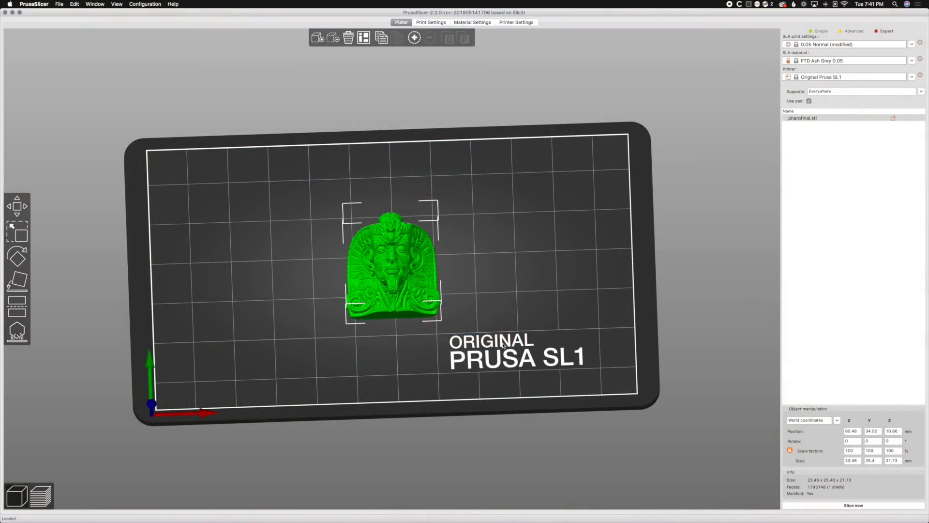
pyautogui.moveTo(507, 336)
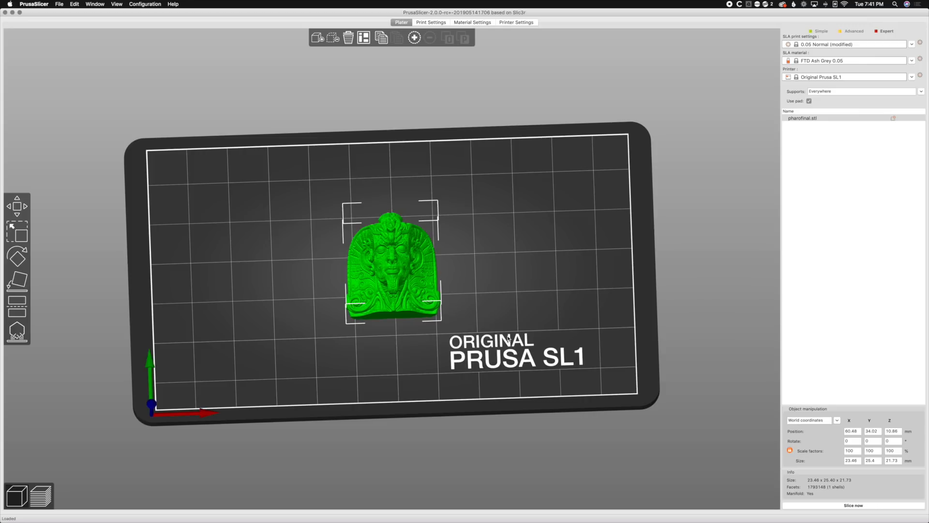
pyautogui.moveTo(276, 256)
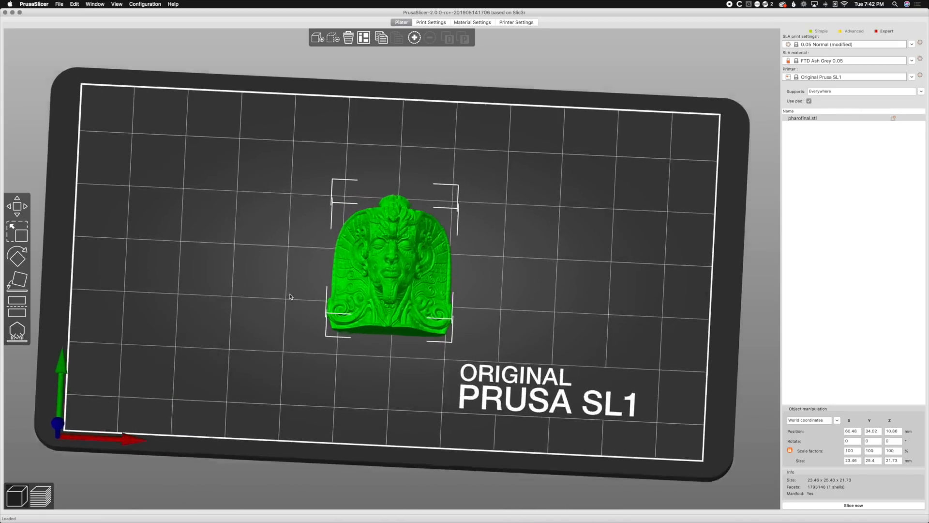
# Step: Run Optimize orientation on the pharaoh relief from its right-click menu
pyautogui.scroll(3)
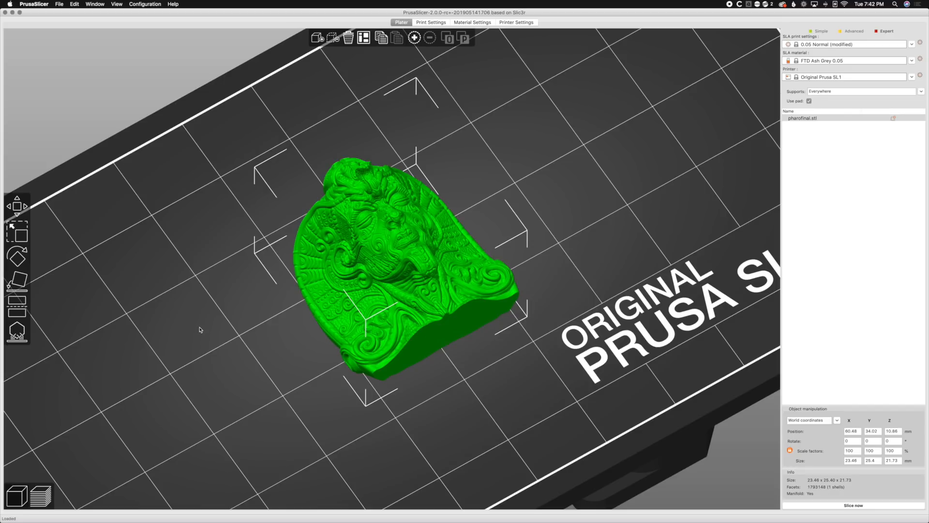
pyautogui.moveTo(208, 365)
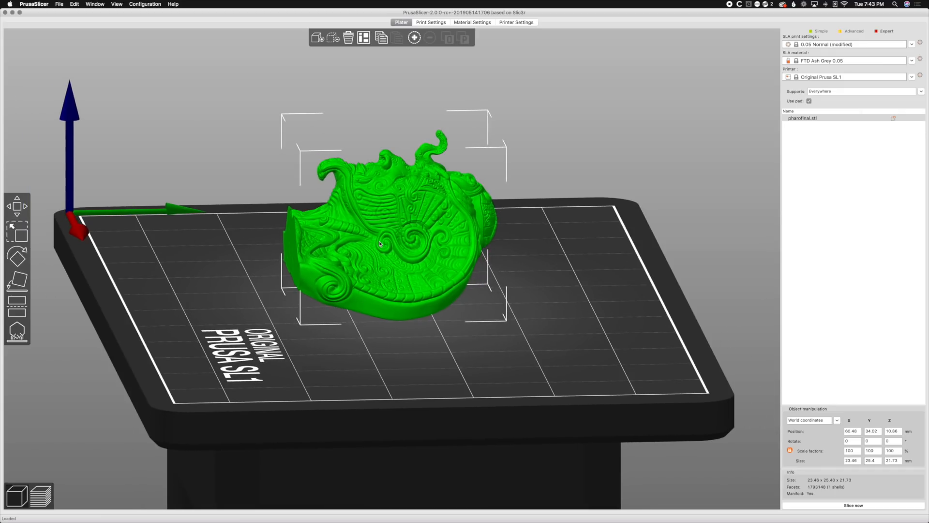
pyautogui.rightClick(379, 243)
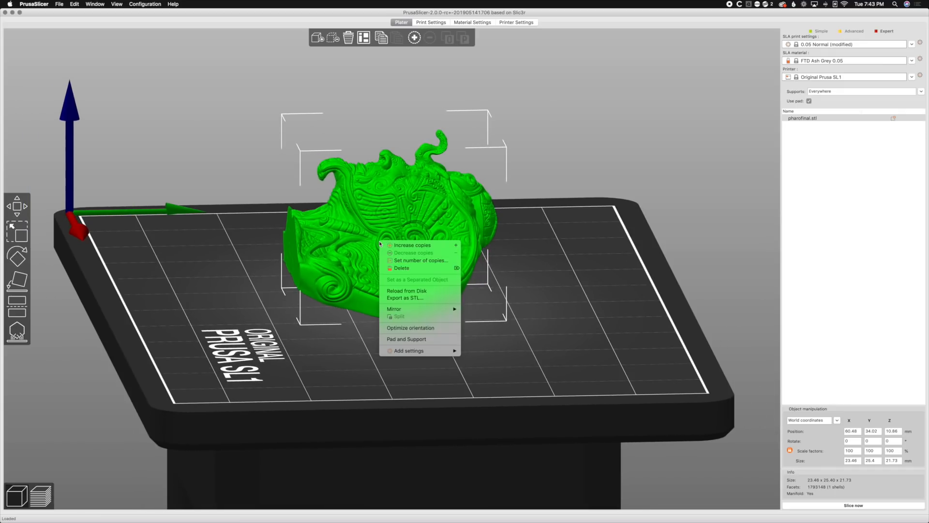
pyautogui.moveTo(410, 327)
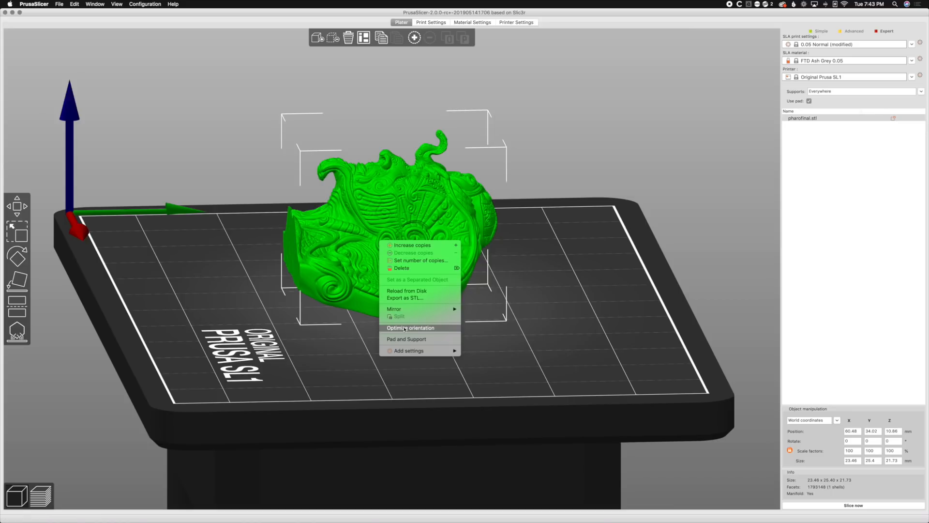
pyautogui.click(409, 327)
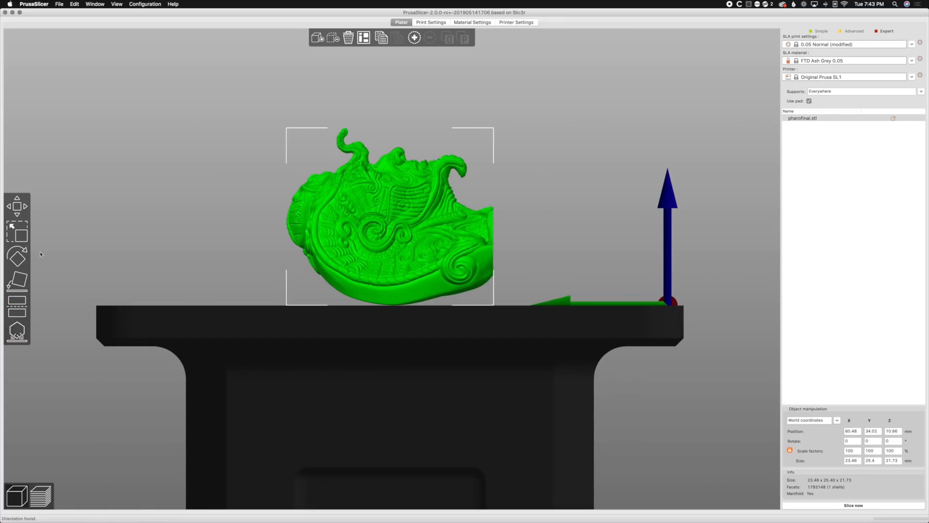
pyautogui.moveTo(71, 218)
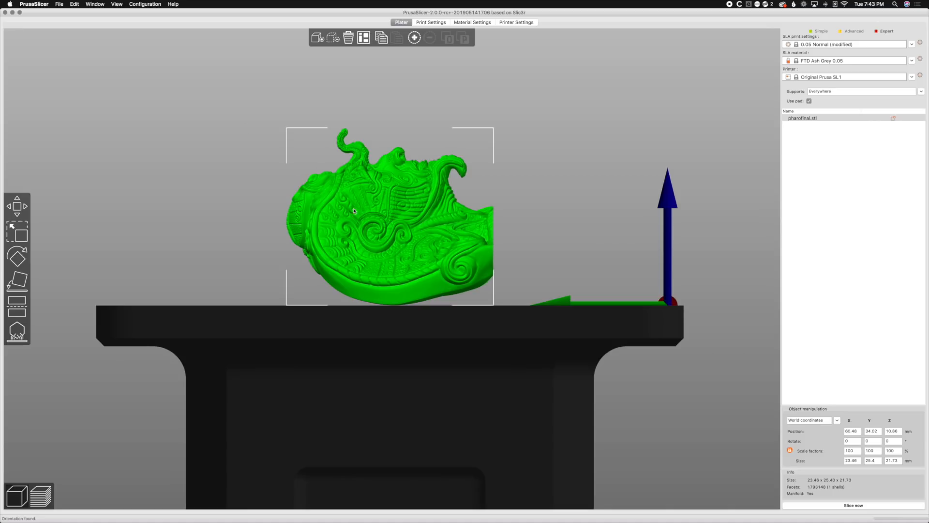
pyautogui.moveTo(446, 181)
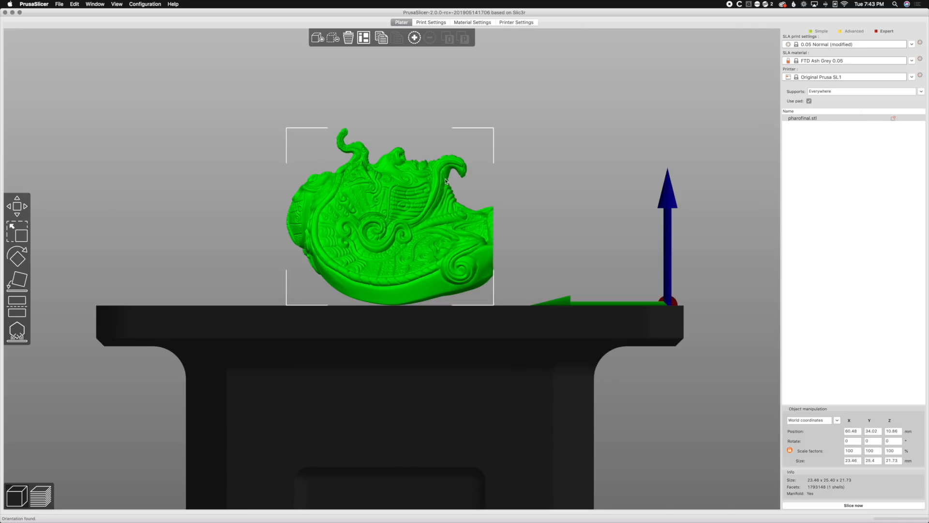
pyautogui.moveTo(320, 271)
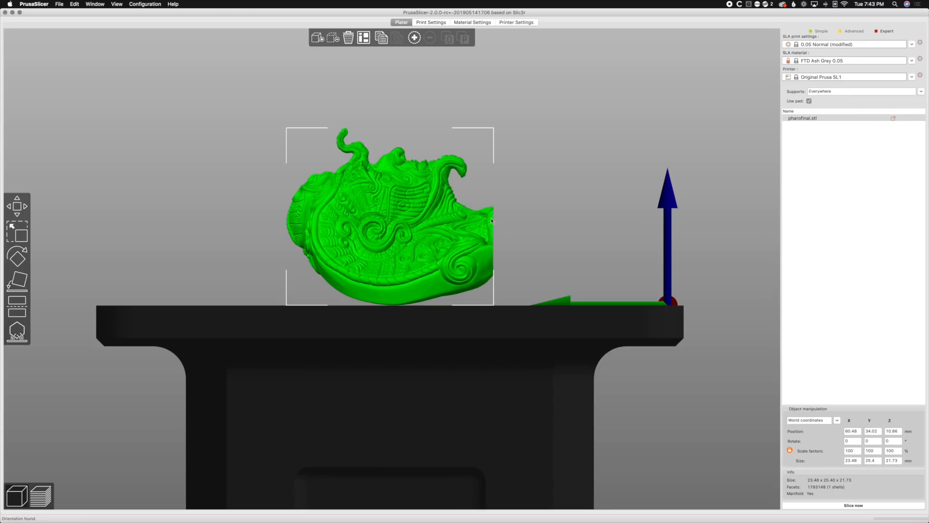
pyautogui.moveTo(388, 163)
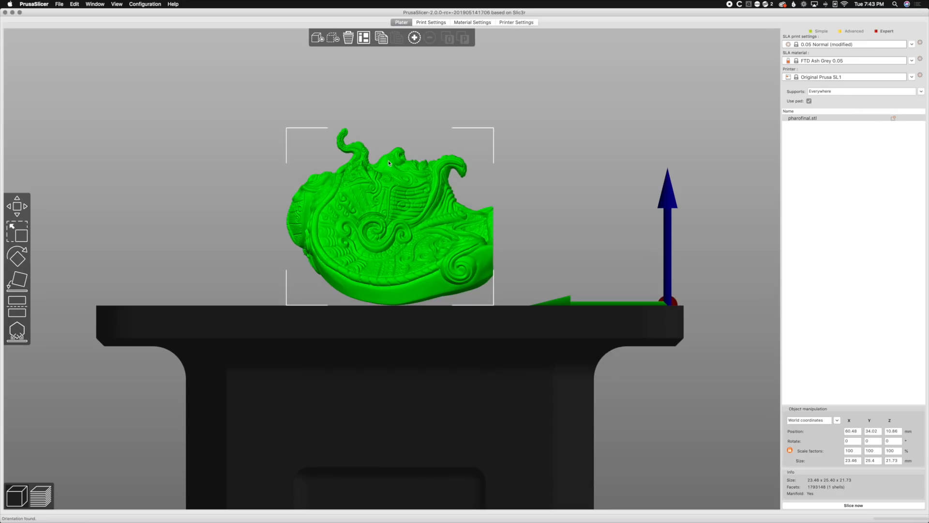
pyautogui.moveTo(892, 52)
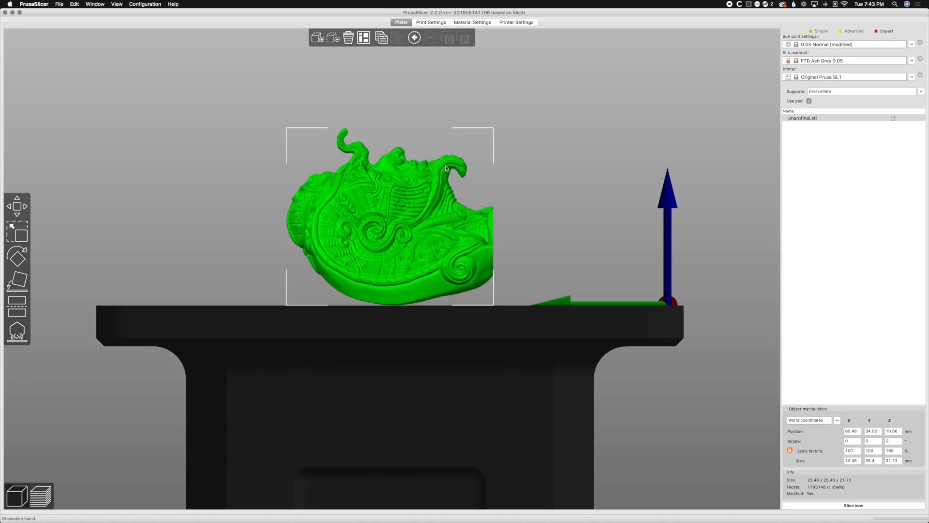
pyautogui.moveTo(391, 154)
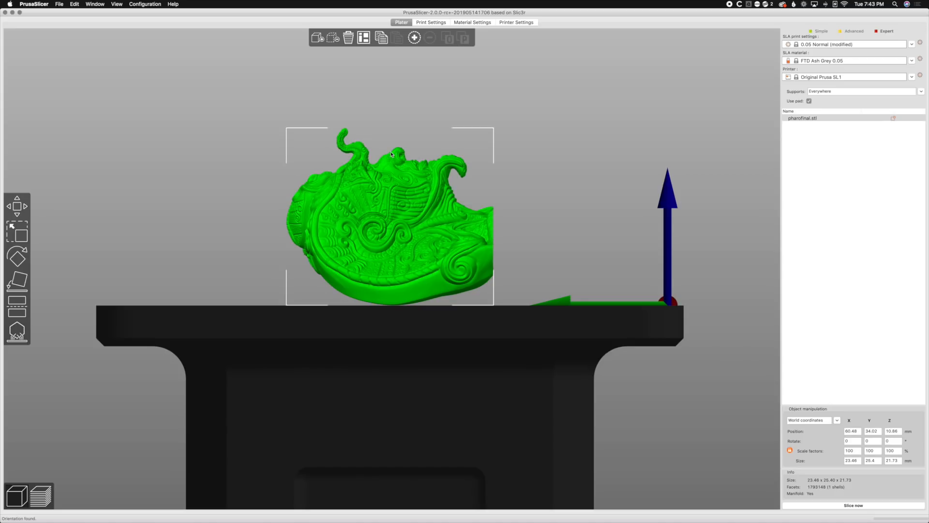
pyautogui.moveTo(373, 161)
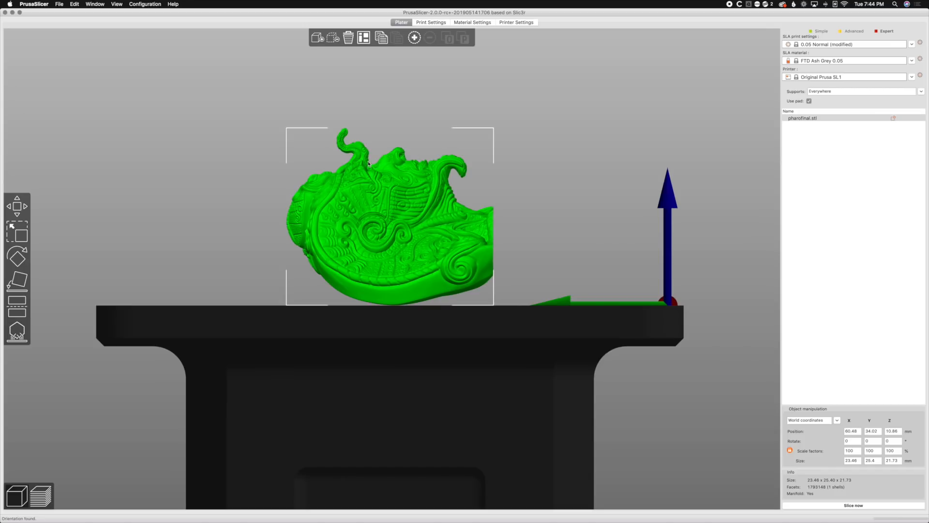
pyautogui.moveTo(395, 166)
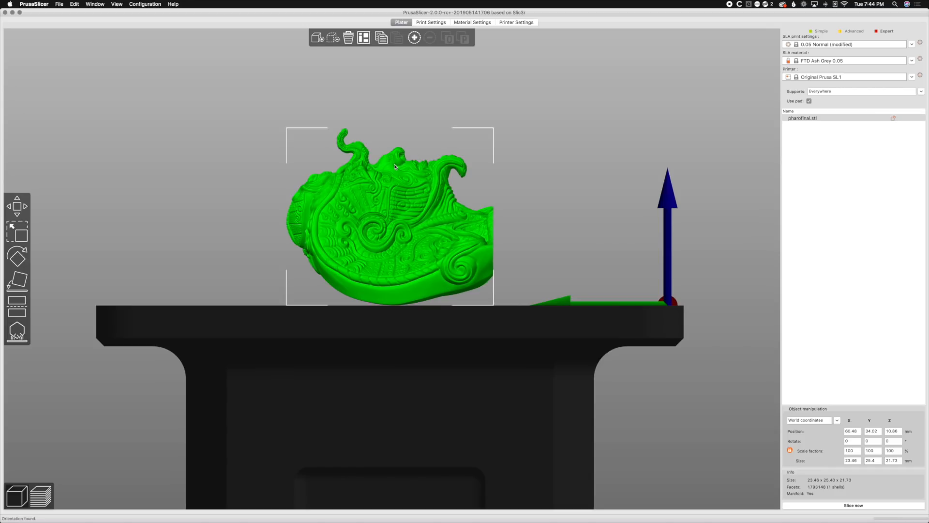
pyautogui.moveTo(247, 208)
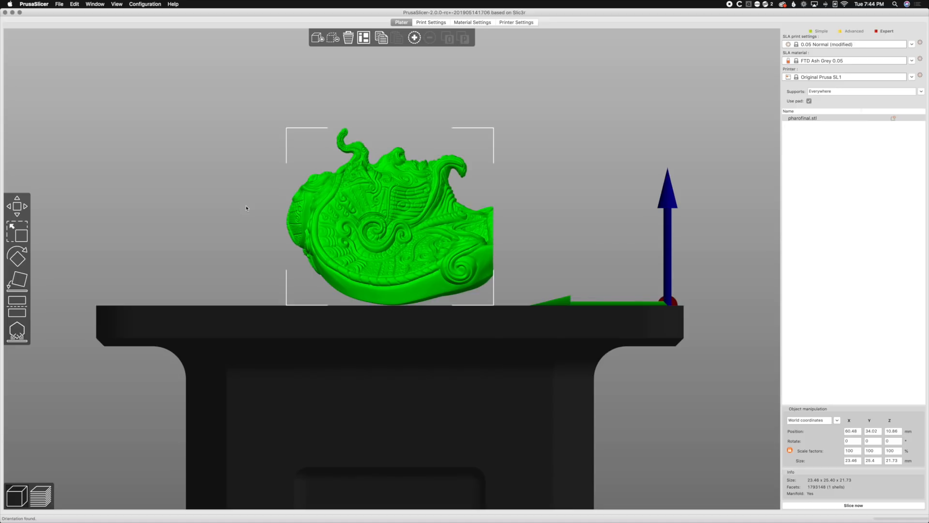
pyautogui.moveTo(262, 185)
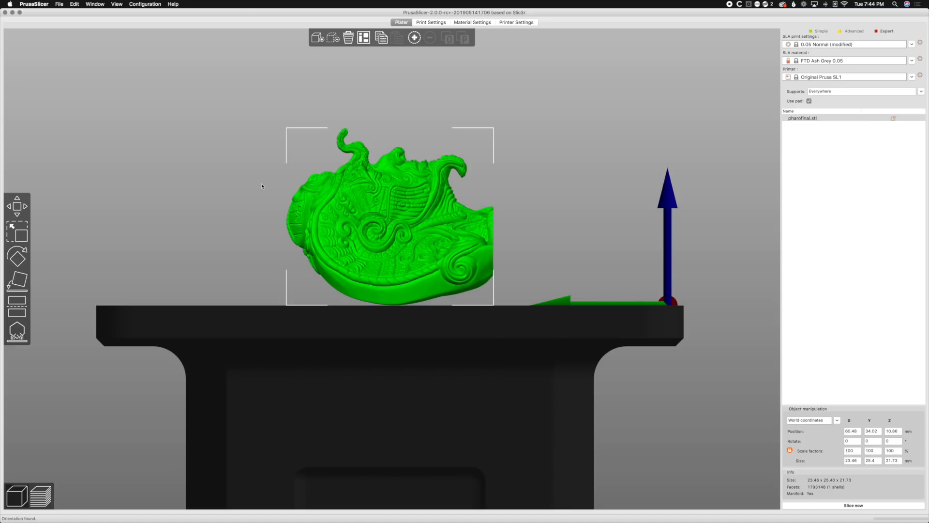
pyautogui.moveTo(17, 279)
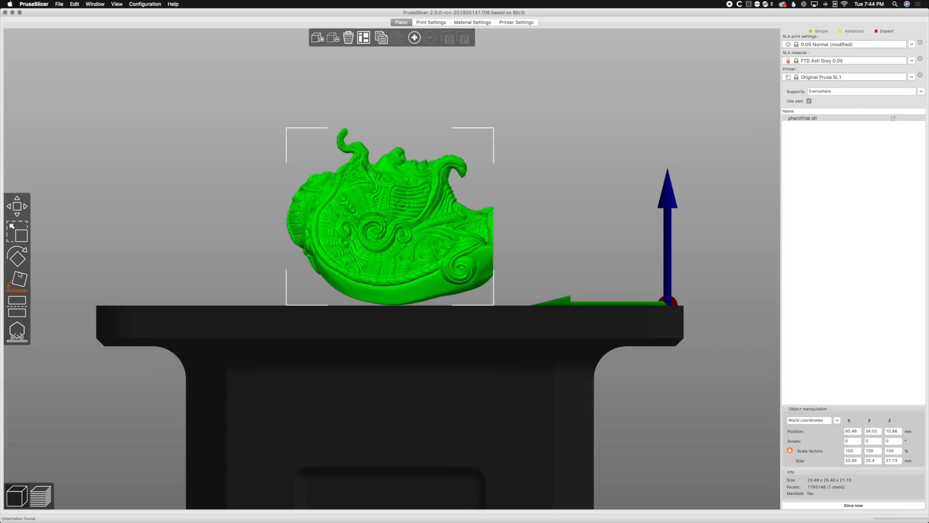
# Step: Tilt the relief upright with the Rotate tool to 23.46 × 22.48 × 25.81 mm
pyautogui.click(17, 256)
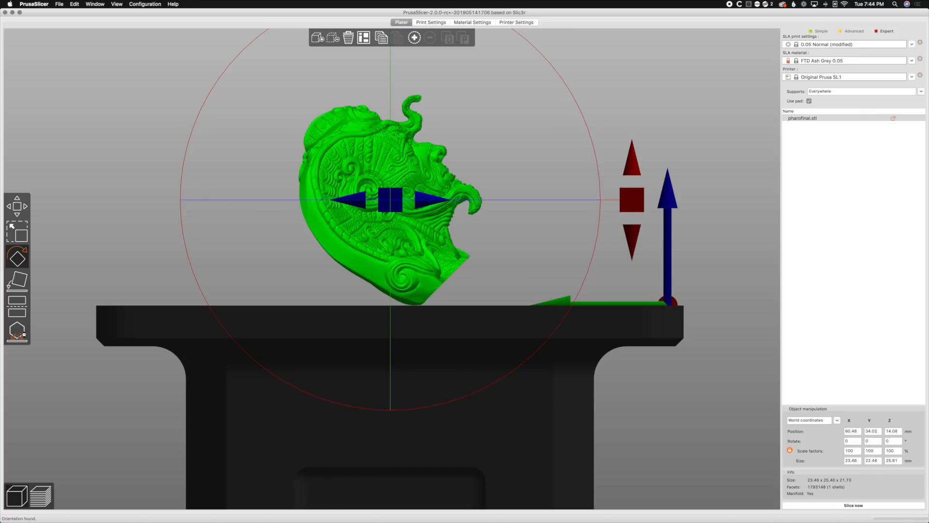
# Step: Auto-generate SLA support points for the tilted relief
pyautogui.click(17, 332)
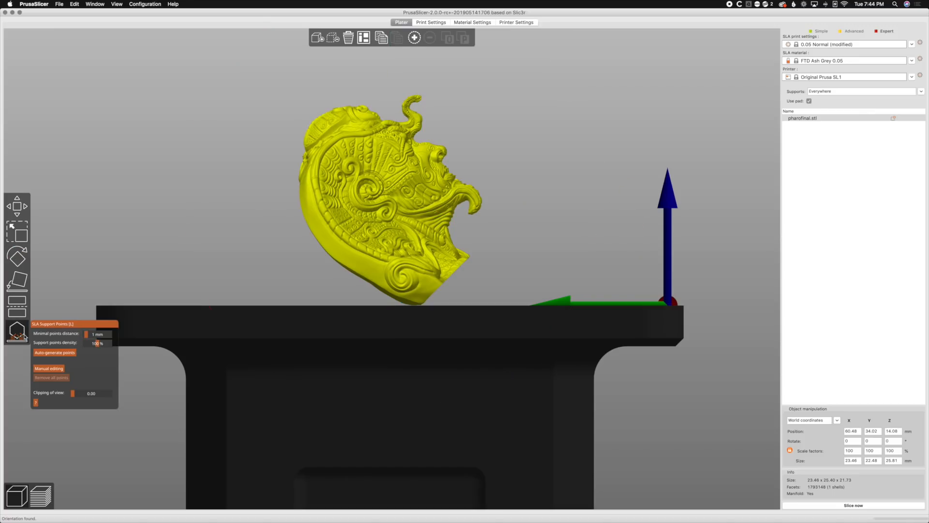
pyautogui.moveTo(55, 352)
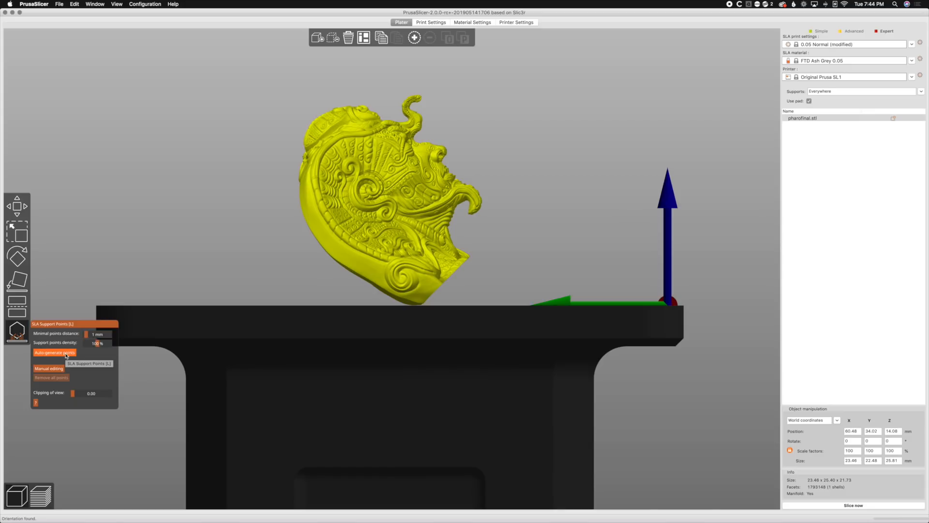
pyautogui.click(55, 352)
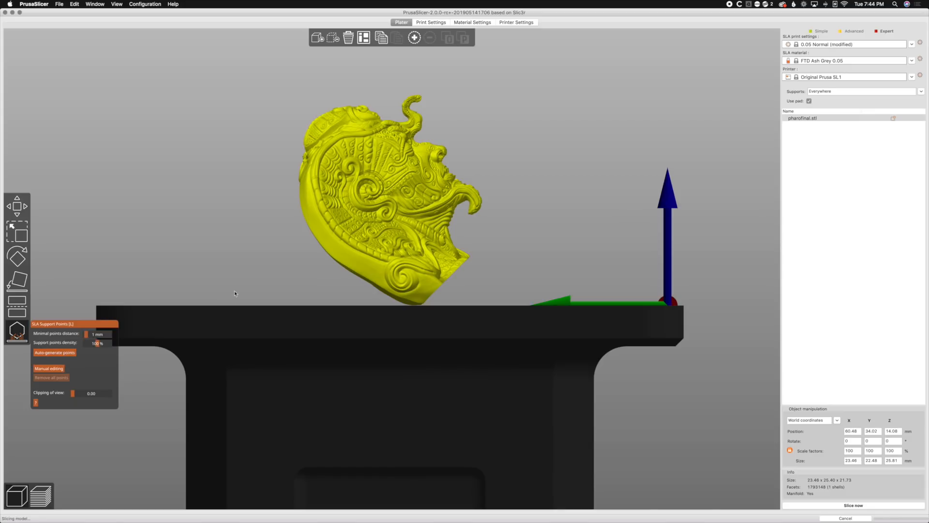
pyautogui.moveTo(75, 360)
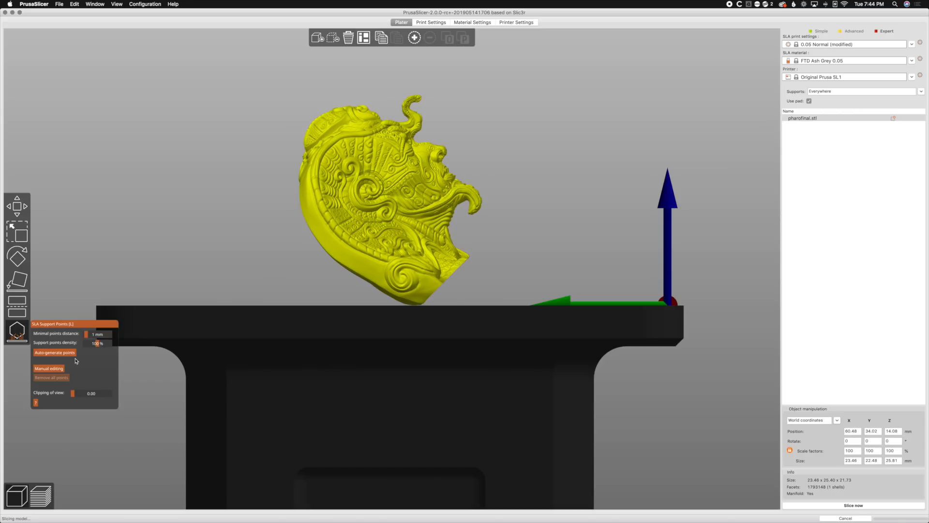
pyautogui.moveTo(749, 483)
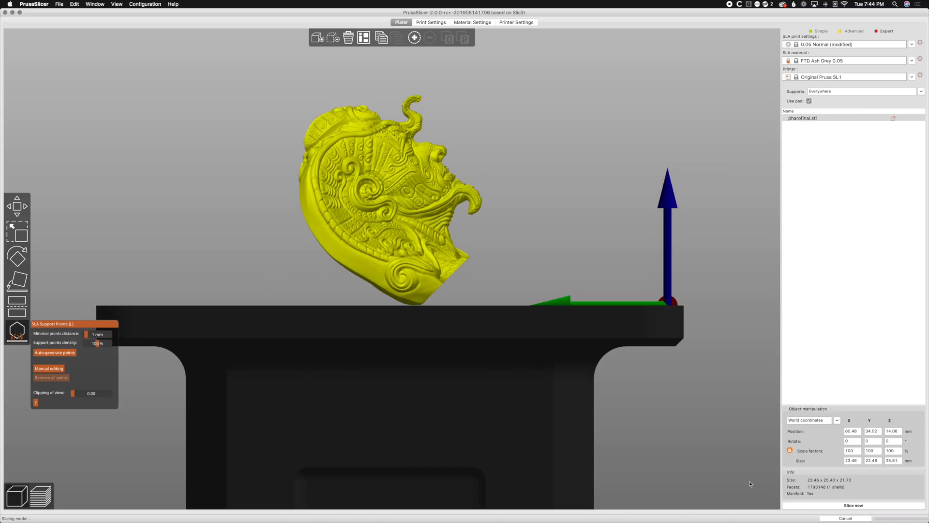
pyautogui.moveTo(523, 277)
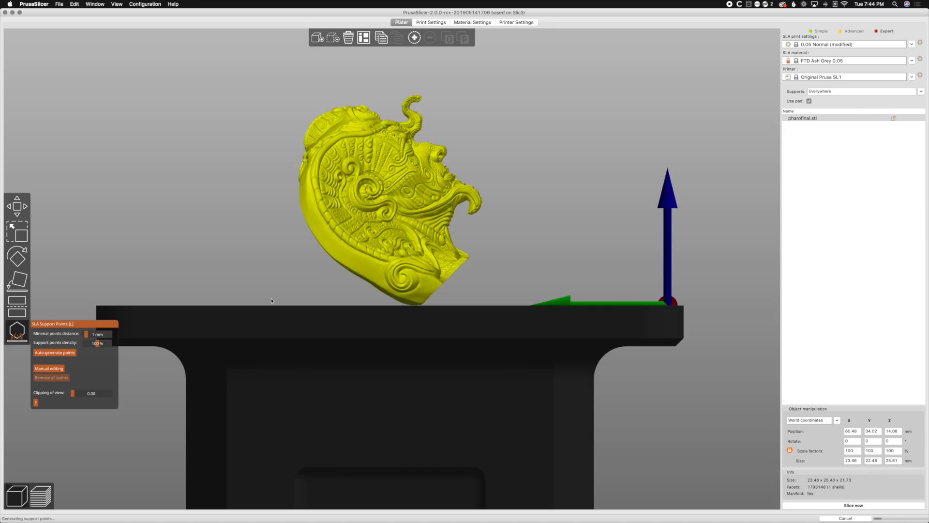
pyautogui.moveTo(319, 279)
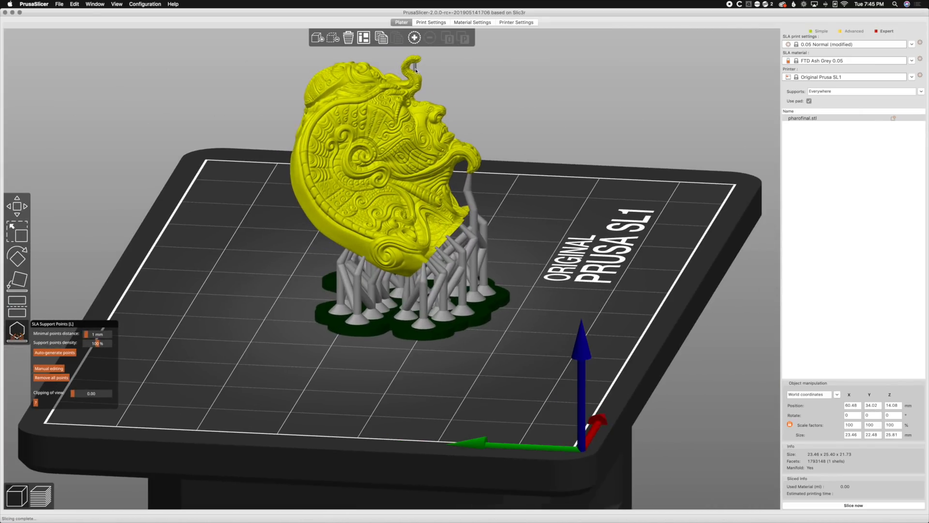
pyautogui.moveTo(492, 211)
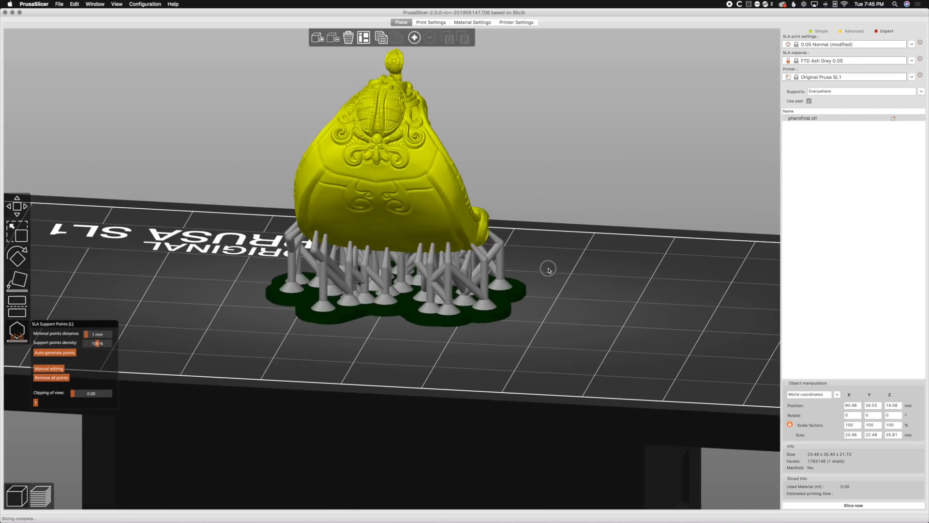
pyautogui.moveTo(371, 229)
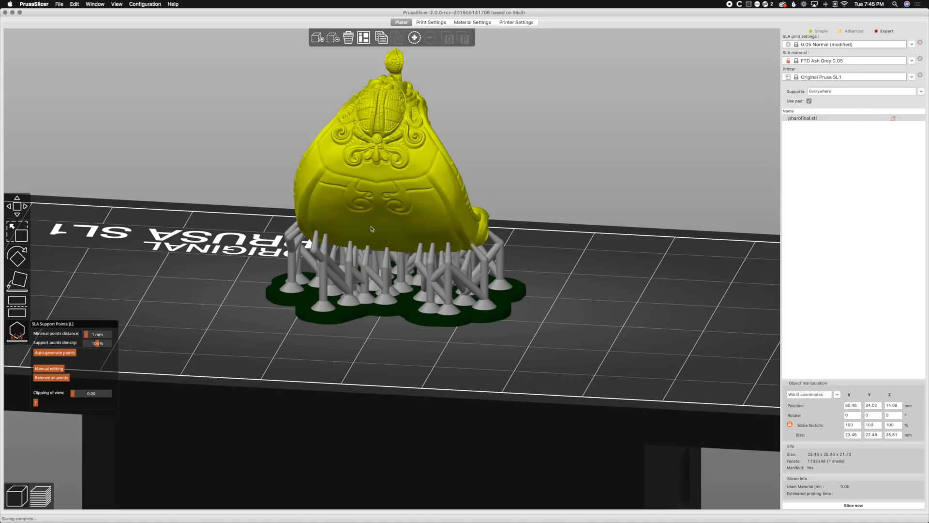
# Step: Switch the SLA Support Points tool into manual editing mode
pyautogui.click(49, 368)
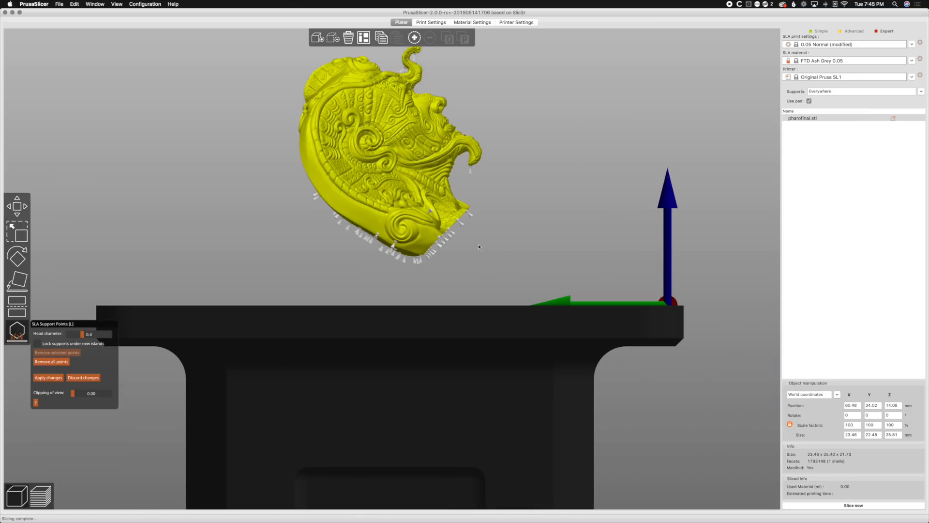
pyautogui.moveTo(440, 242)
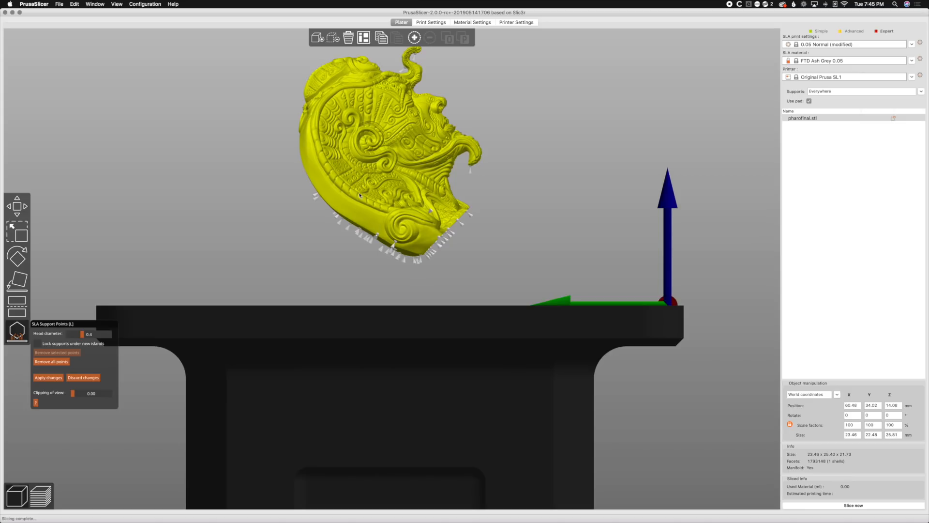
pyautogui.moveTo(344, 219)
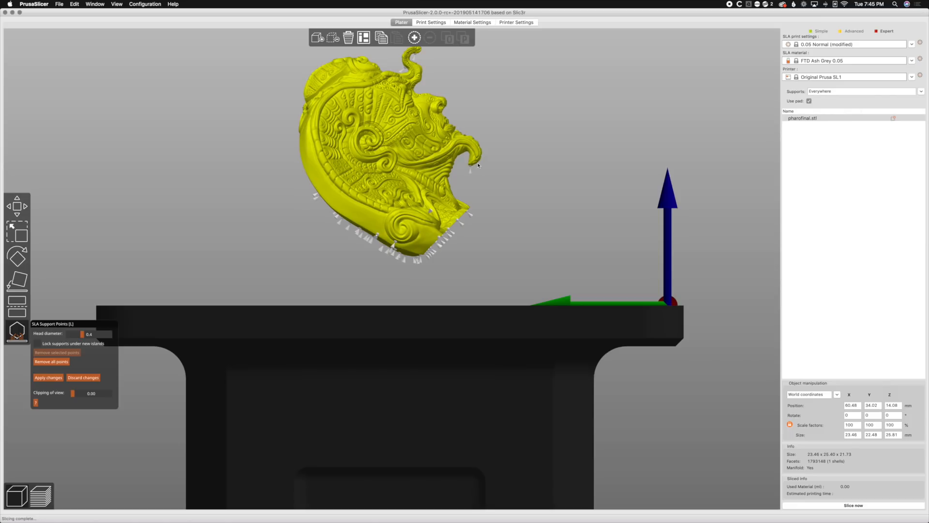
pyautogui.moveTo(415, 88)
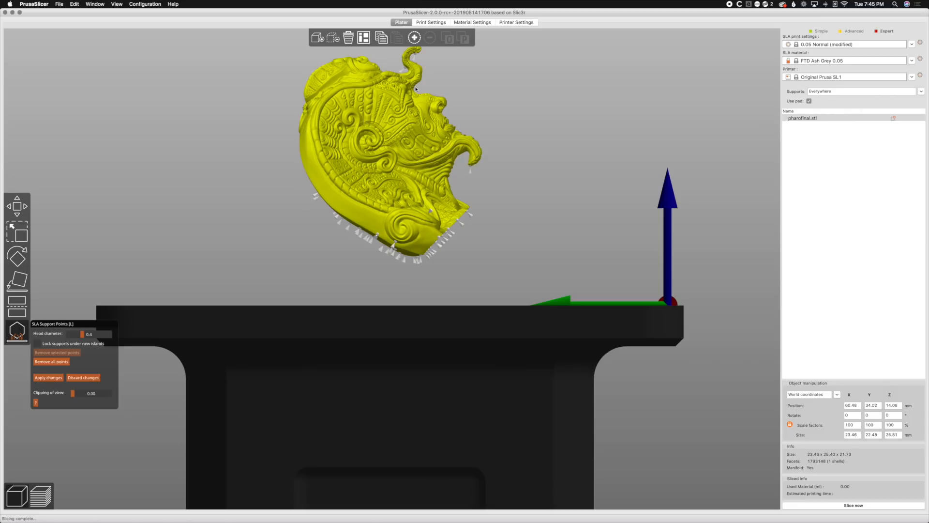
pyautogui.moveTo(420, 57)
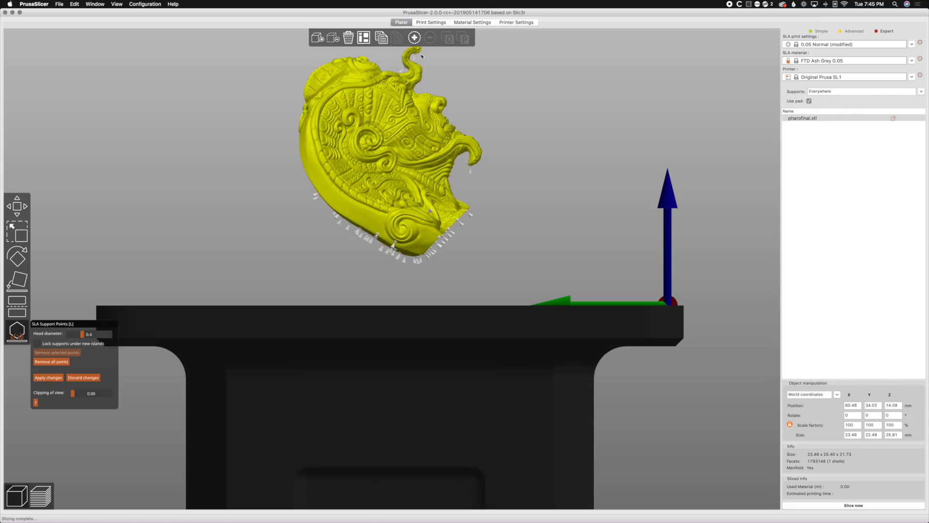
pyautogui.moveTo(417, 56)
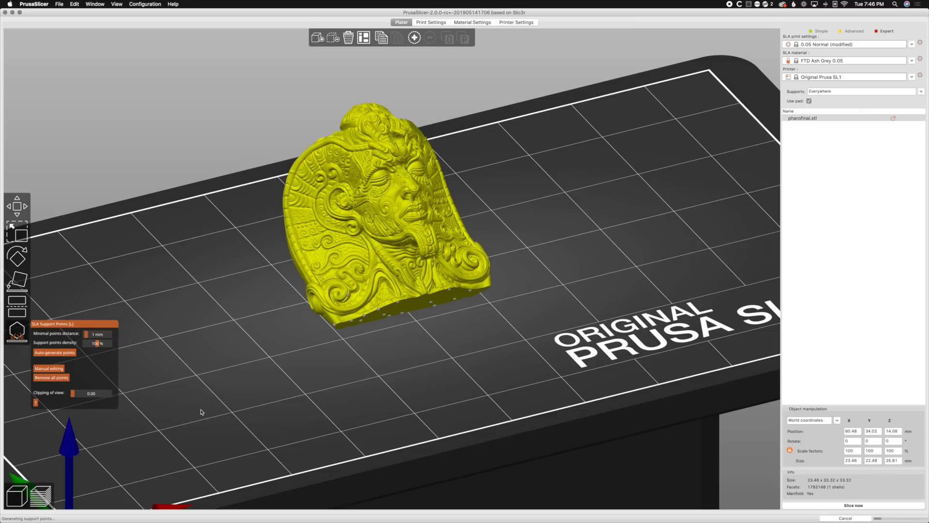
pyautogui.moveTo(223, 395)
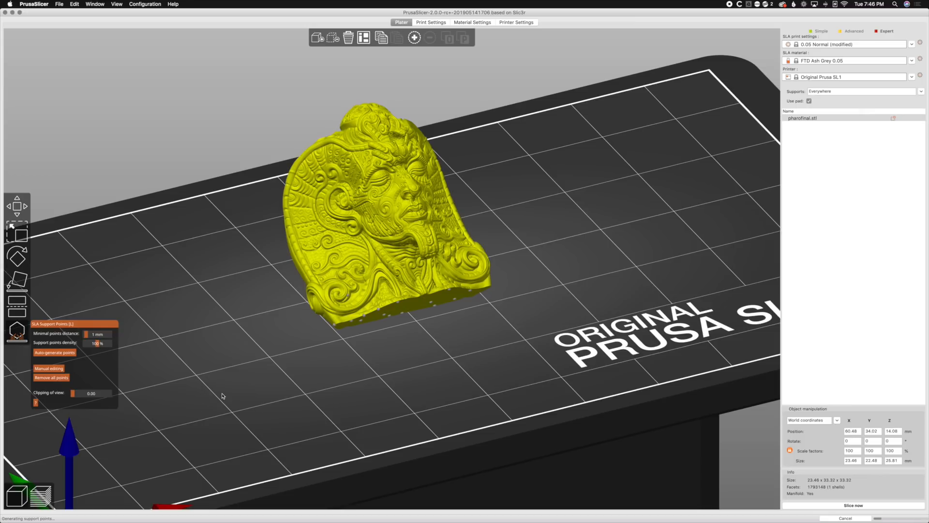
pyautogui.moveTo(172, 361)
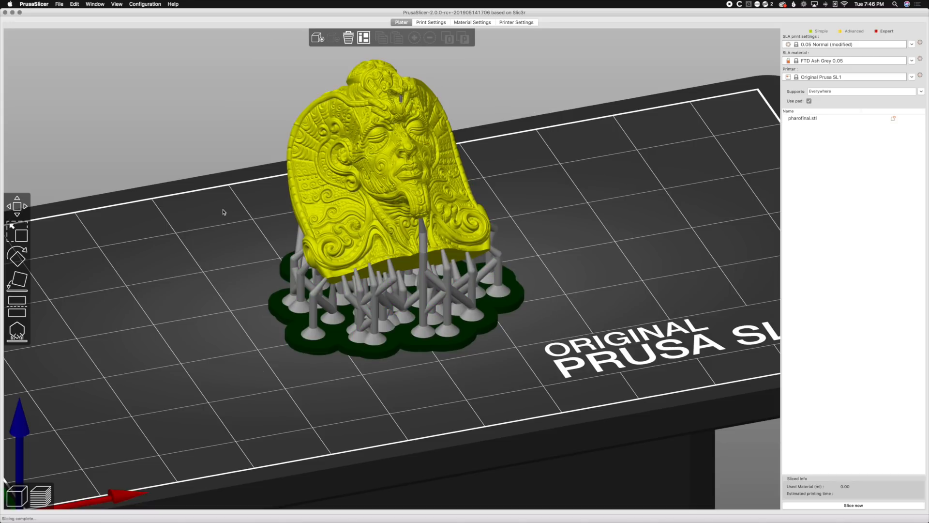
pyautogui.moveTo(650, 480)
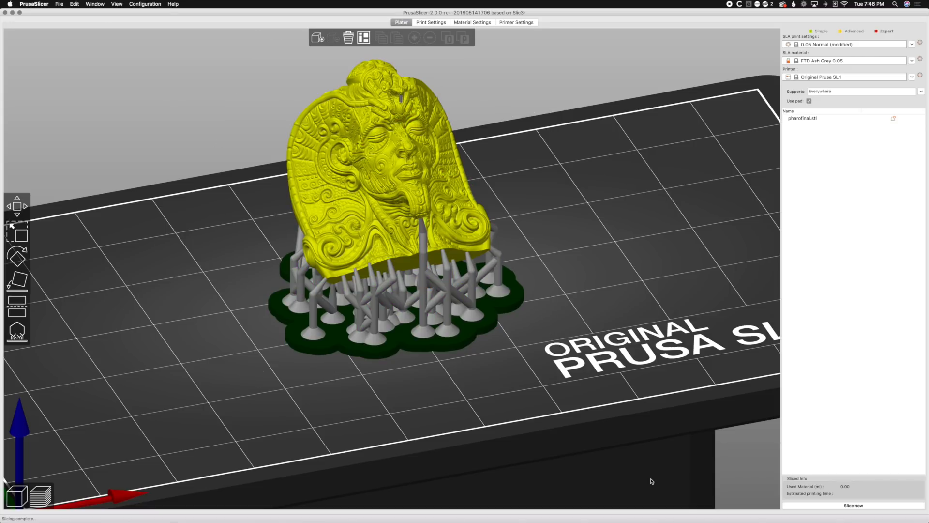
pyautogui.moveTo(212, 255)
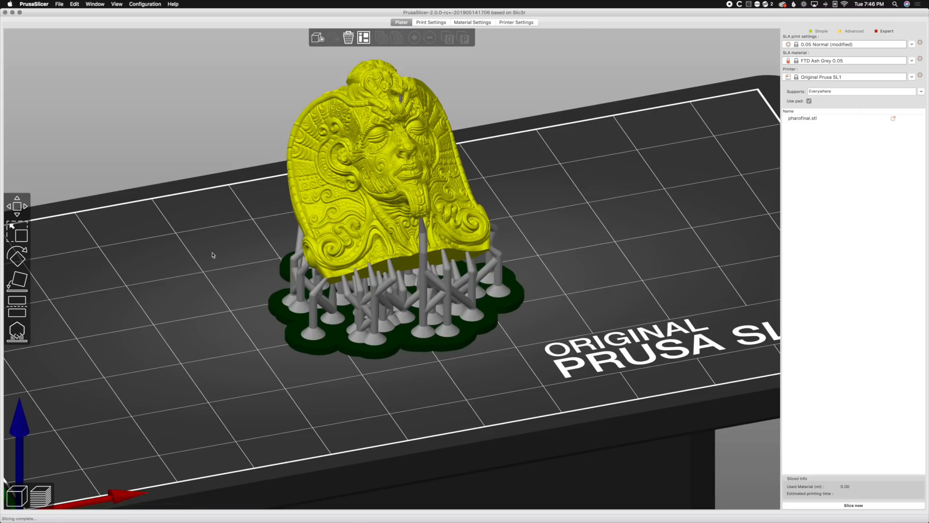
pyautogui.moveTo(211, 300)
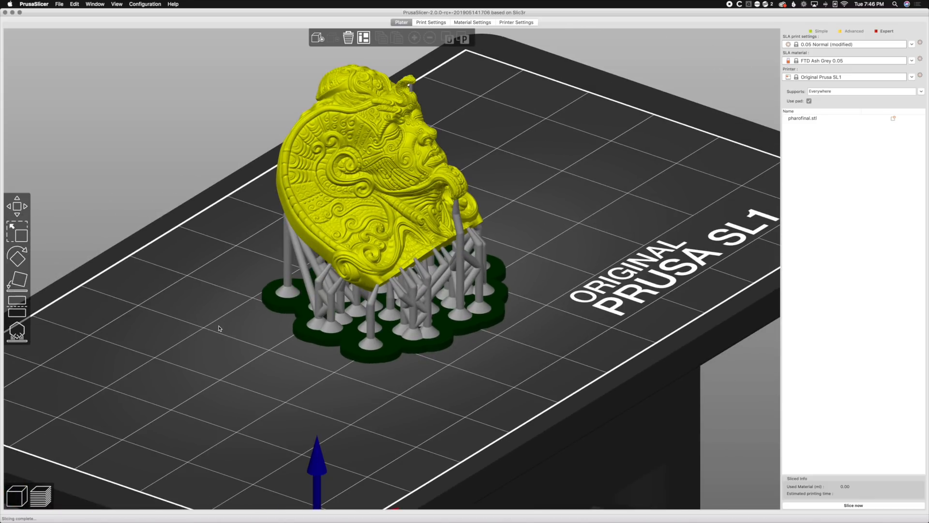
pyautogui.moveTo(224, 254)
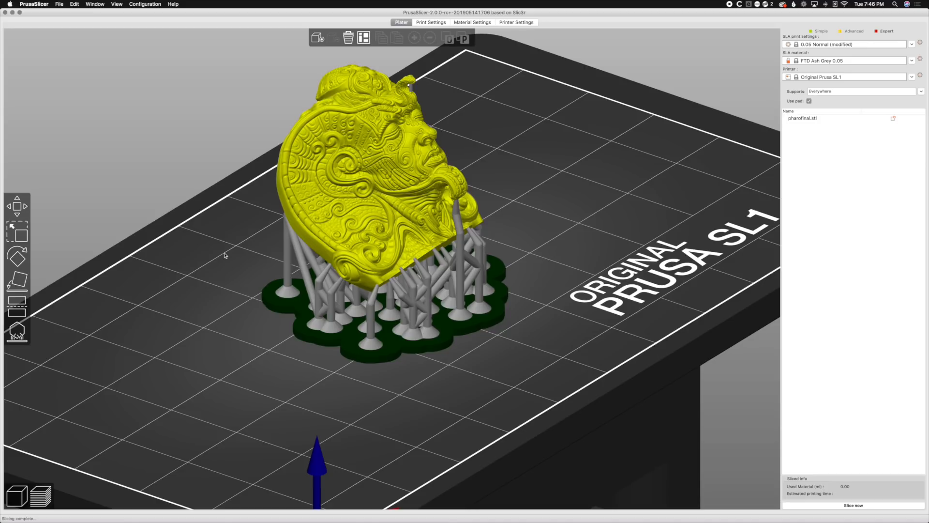
pyautogui.moveTo(390, 419)
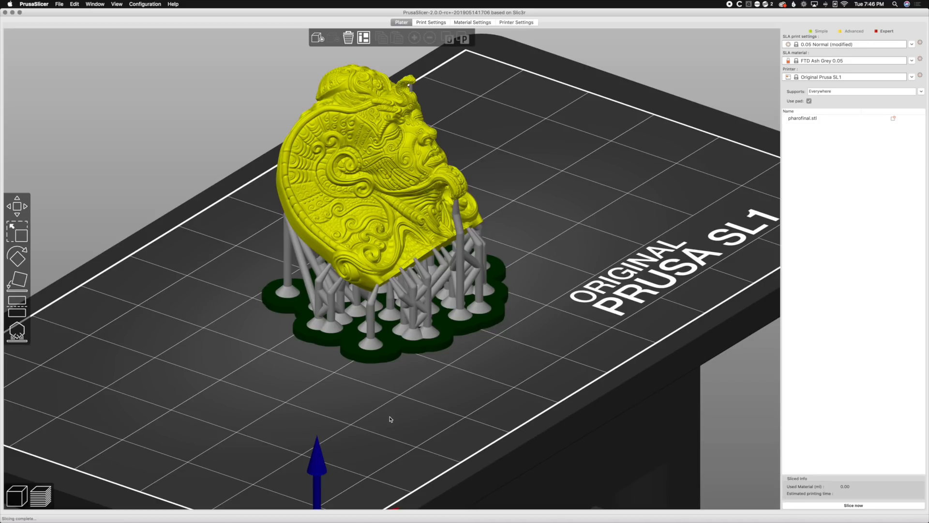
pyautogui.moveTo(147, 301)
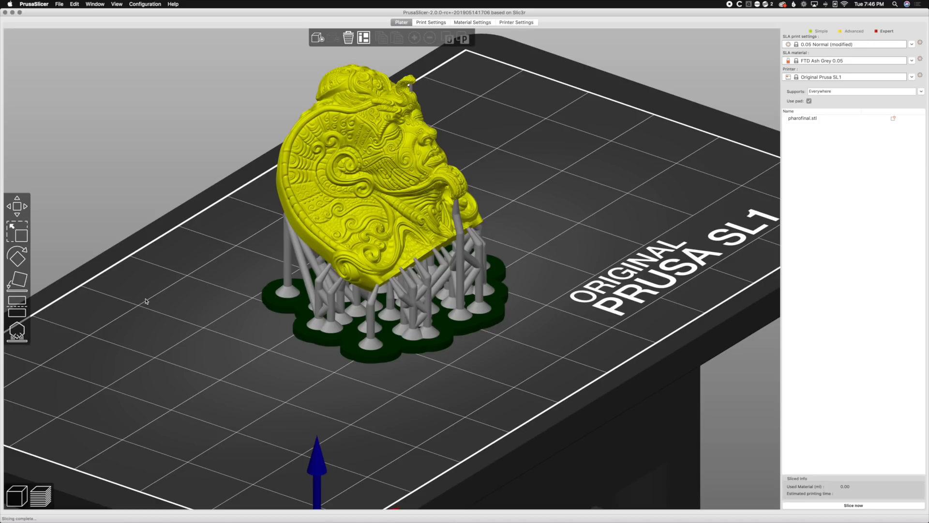
# Step: Open the pharofinal X1.3mf project with its three relief instances
pyautogui.click(59, 4)
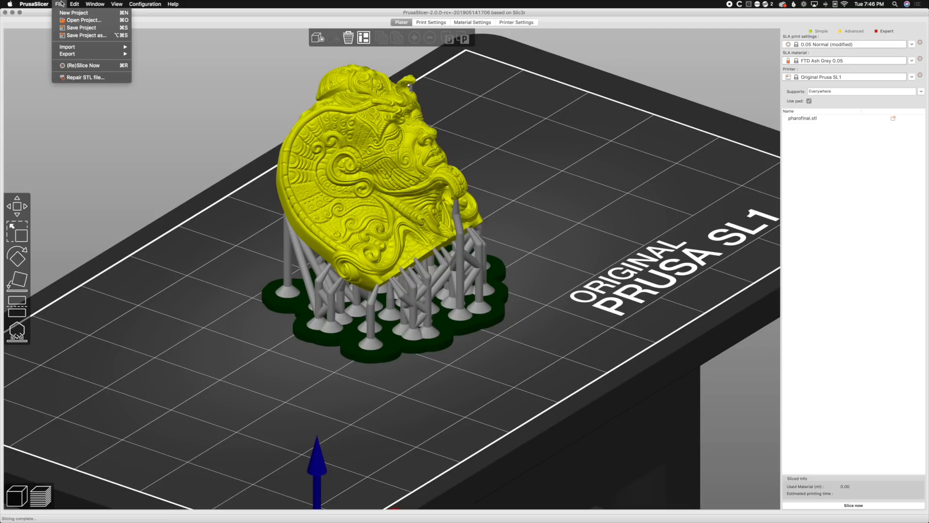
pyautogui.click(95, 34)
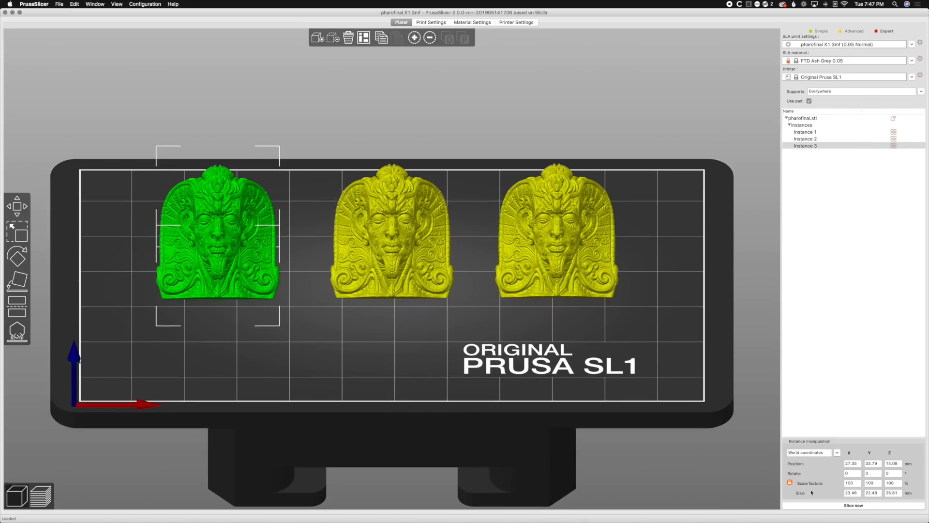
# Step: Slice the three supported relief instances on the SL1 plate
pyautogui.click(853, 505)
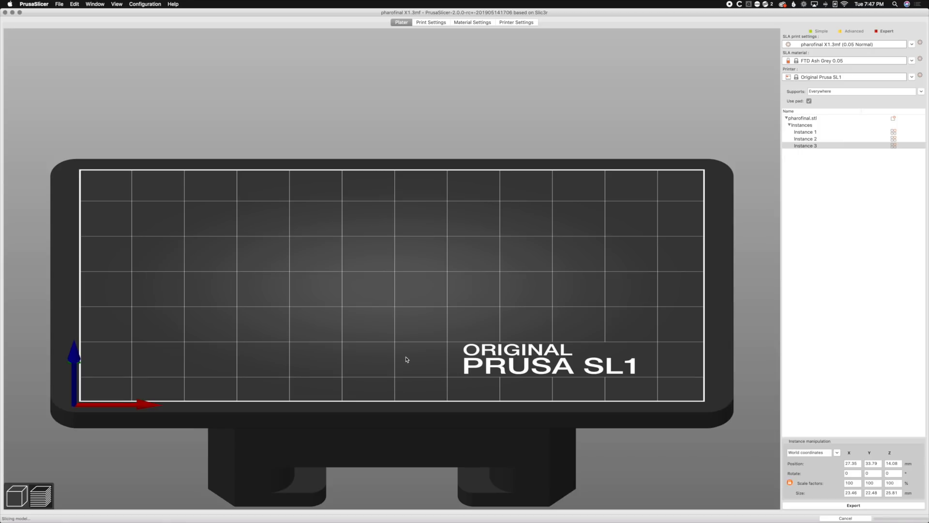
pyautogui.moveTo(365, 353)
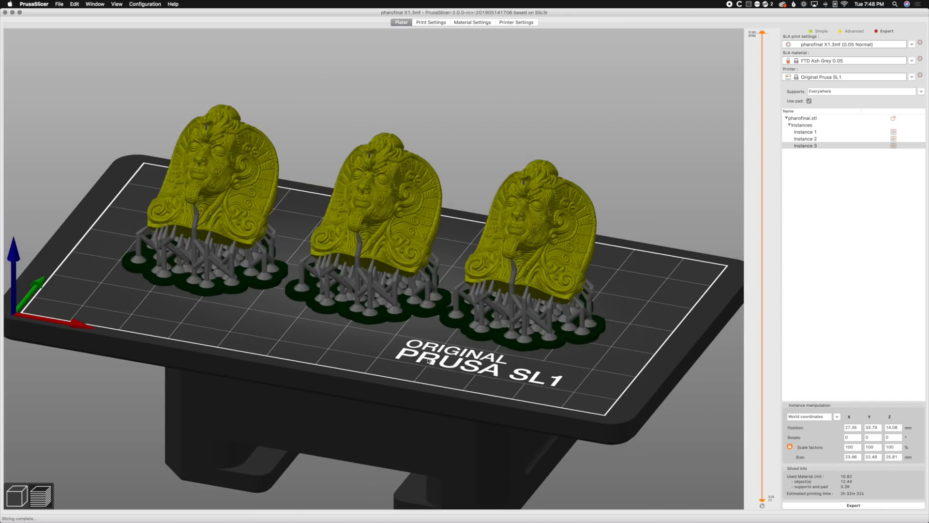
pyautogui.moveTo(219, 111)
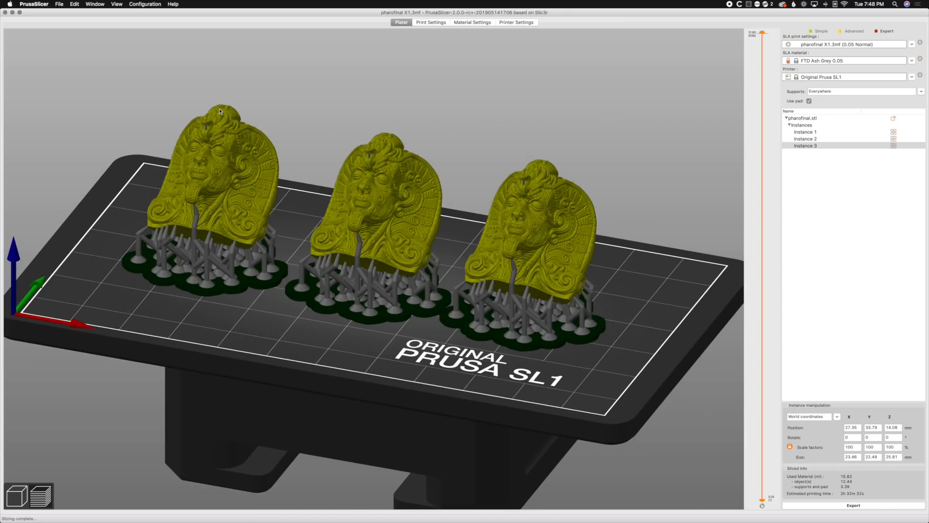
pyautogui.moveTo(364, 342)
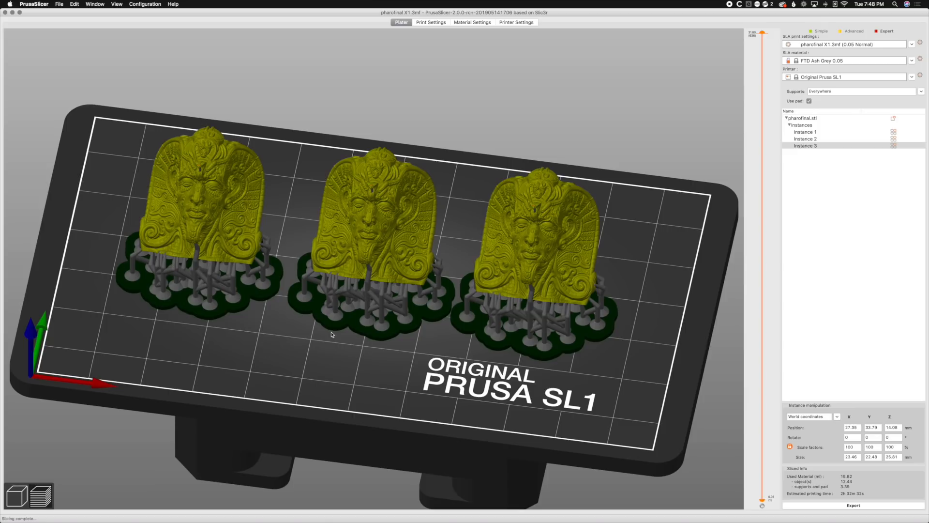
pyautogui.moveTo(453, 380)
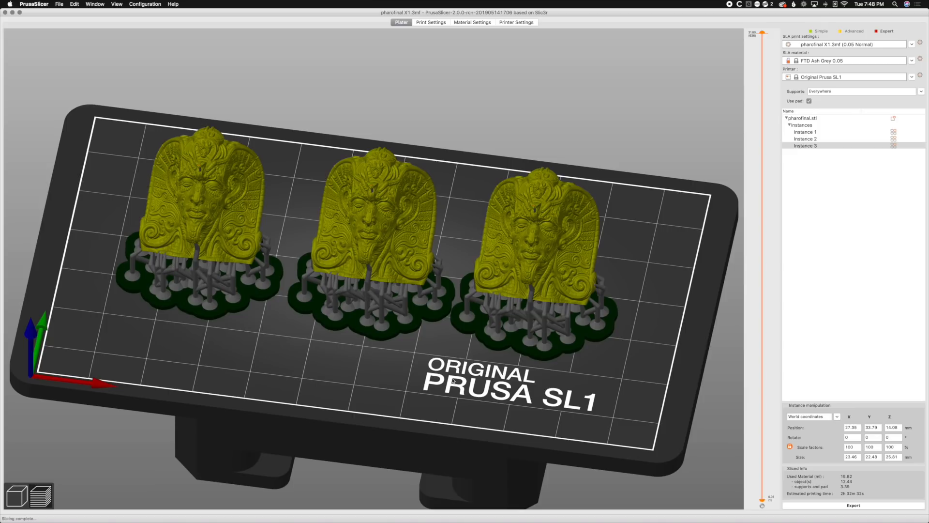
pyautogui.moveTo(417, 381)
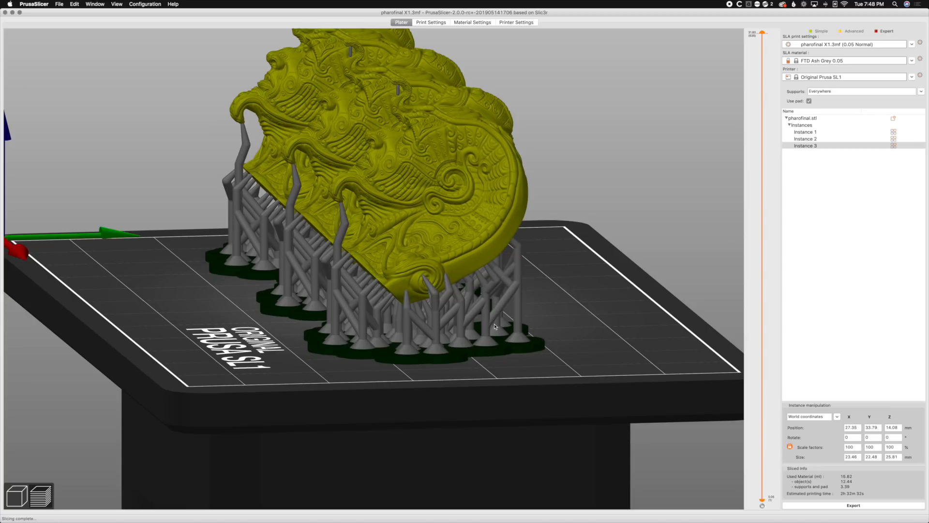
pyautogui.moveTo(611, 349)
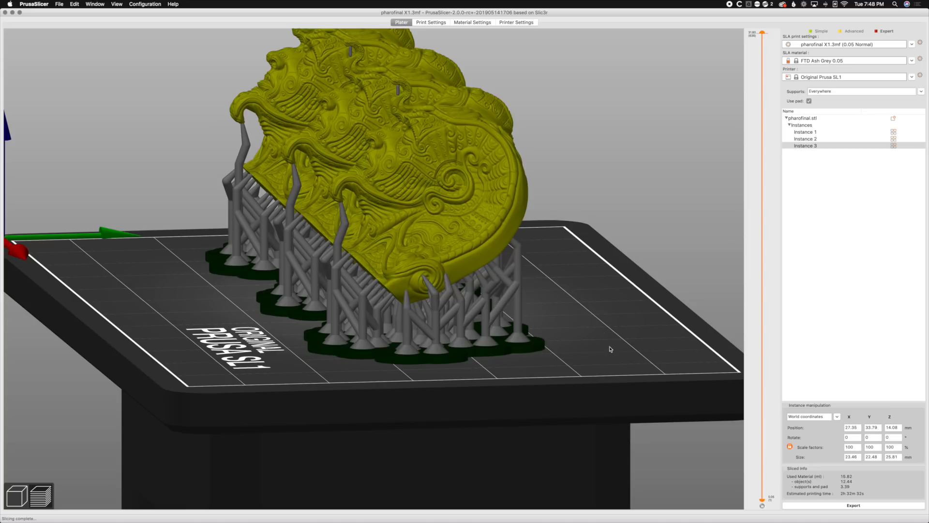
pyautogui.moveTo(604, 319)
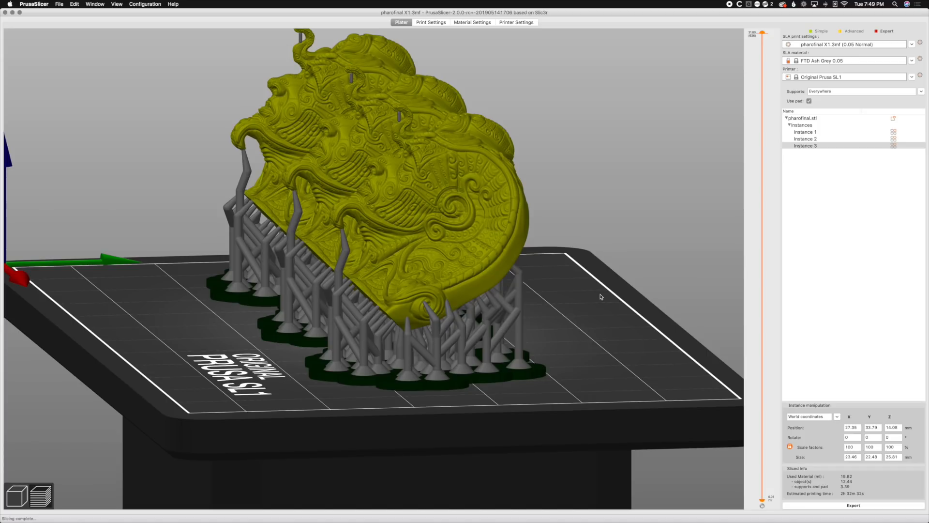
pyautogui.moveTo(588, 325)
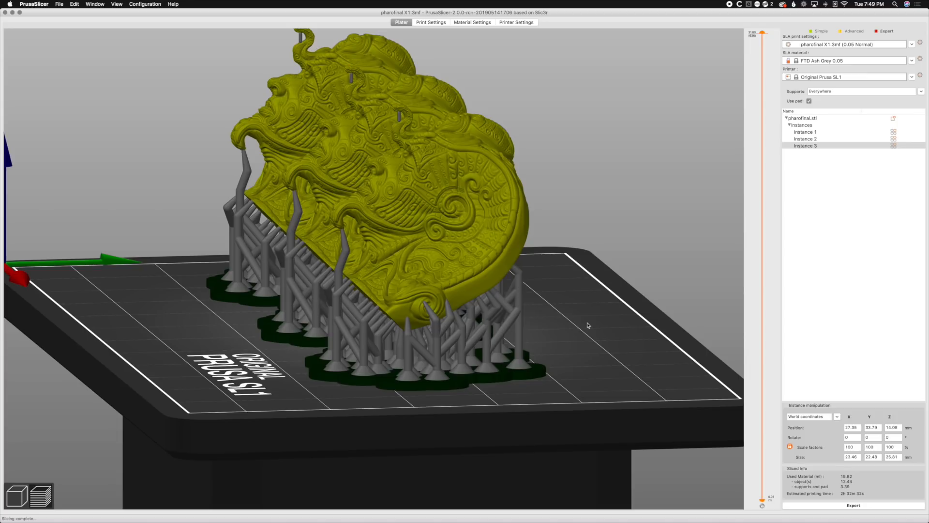
pyautogui.moveTo(589, 300)
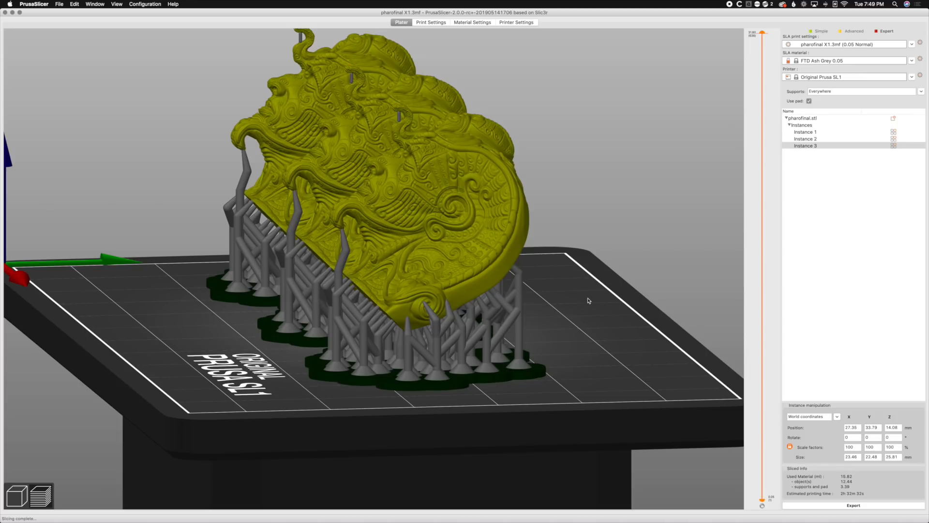